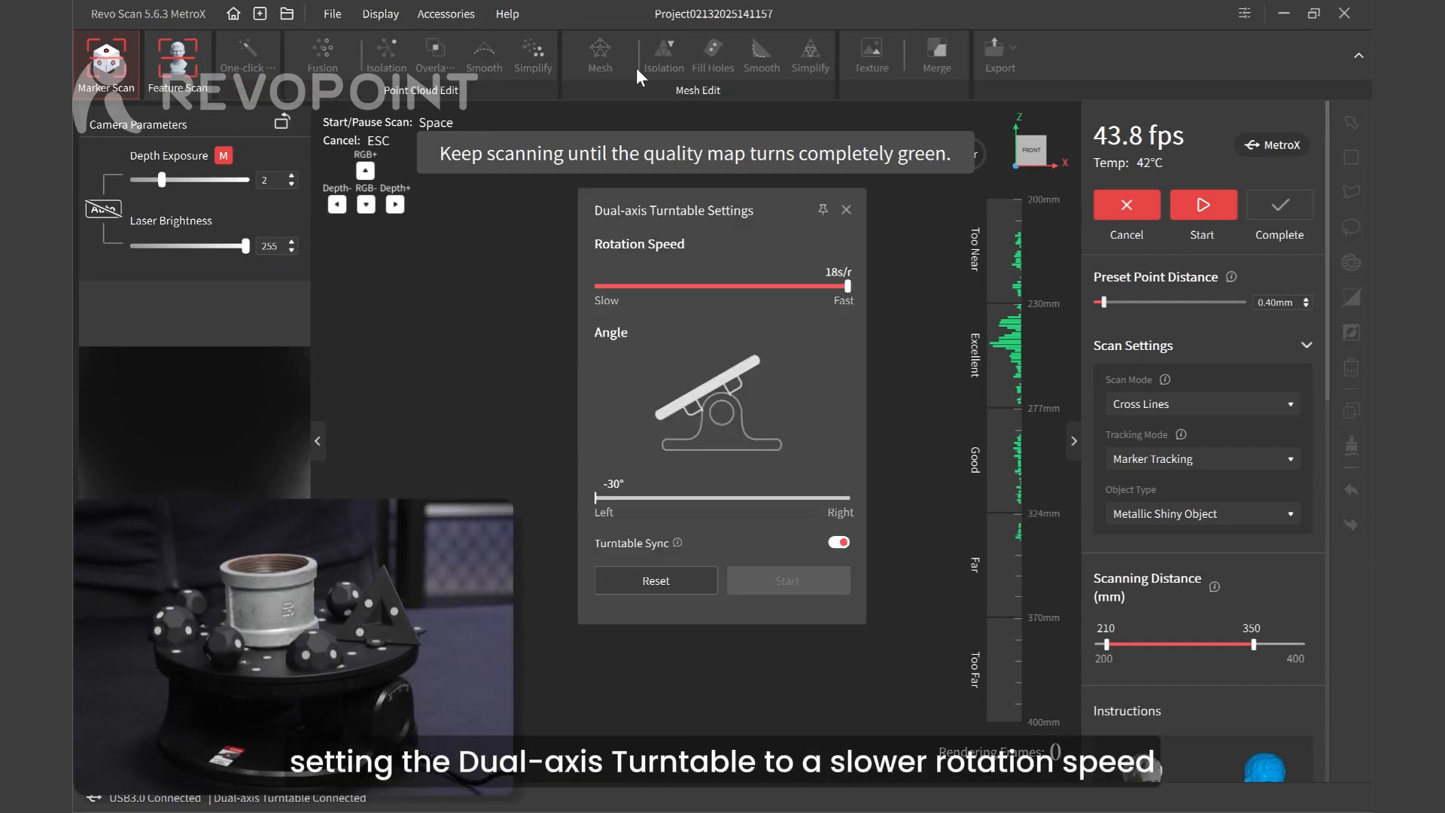
# - Move the dual-axis turntable's Rotation Speed slider toward Slow
pyautogui.moveTo(846, 286); pyautogui.dragTo(781, 289)
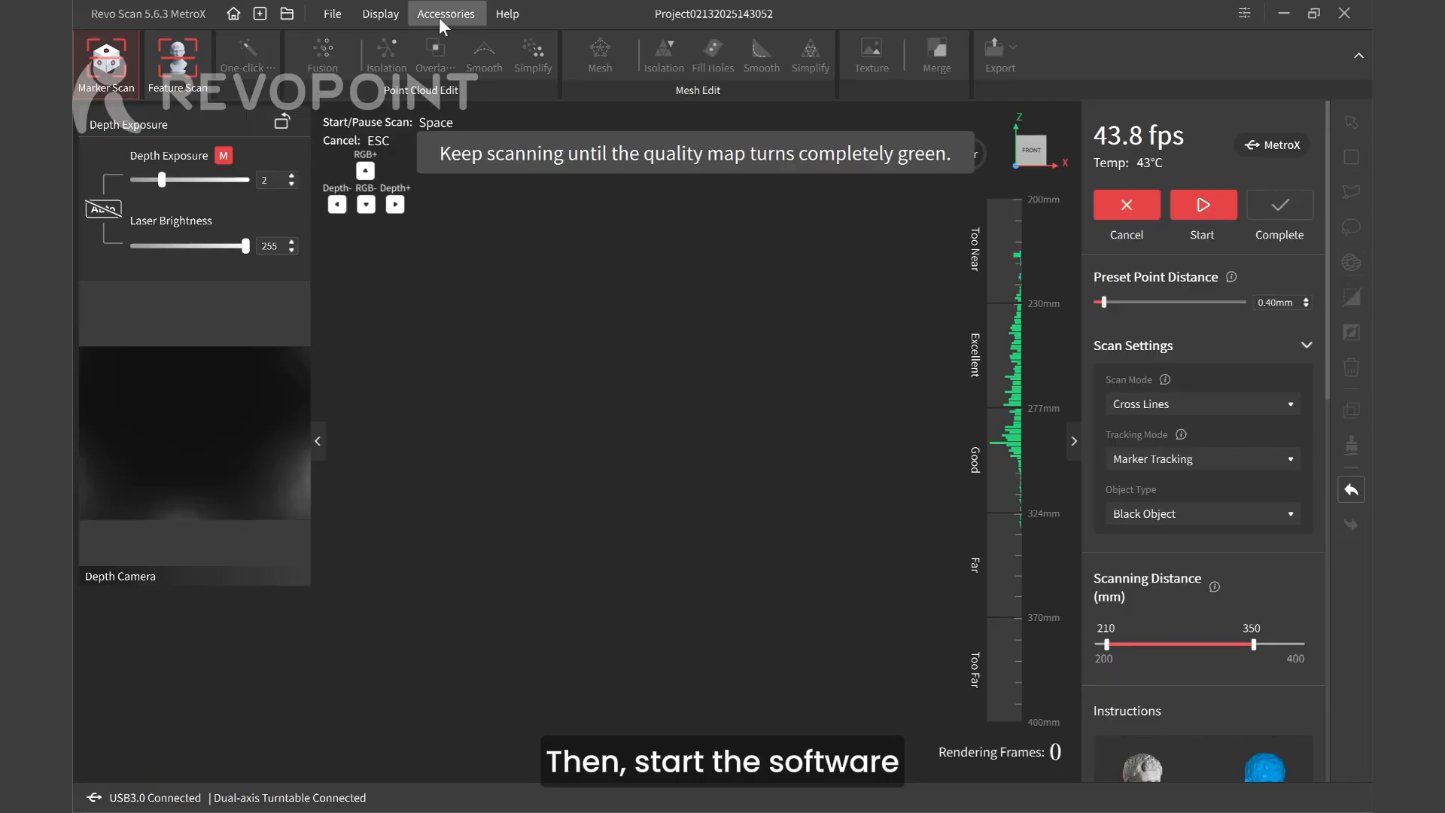
# - Set the dual-axis turntable to about 43 s per revolution, then review the scan mode choices
pyautogui.click(446, 14)
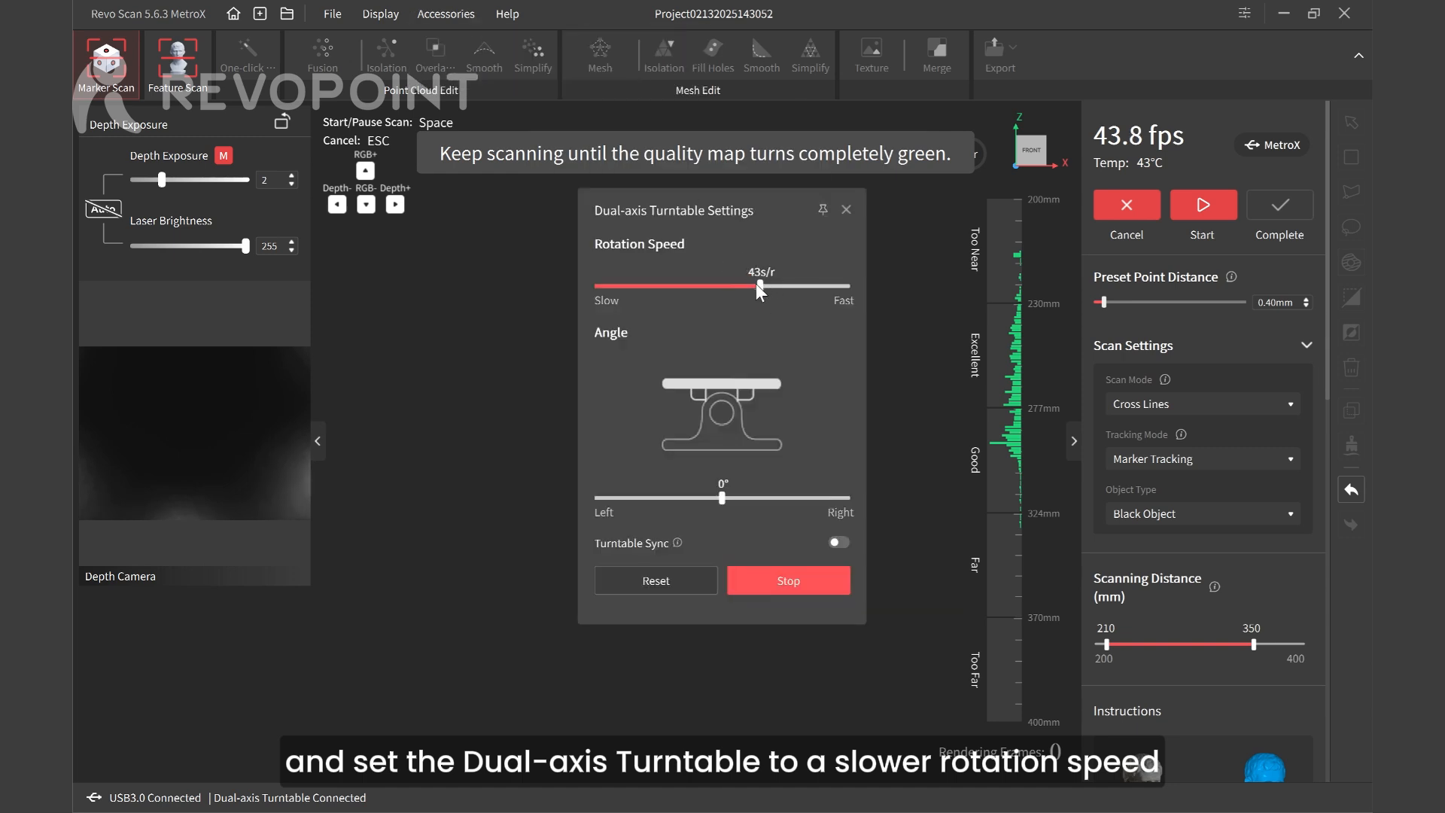
pyautogui.moveTo(755, 287); pyautogui.dragTo(754, 286)
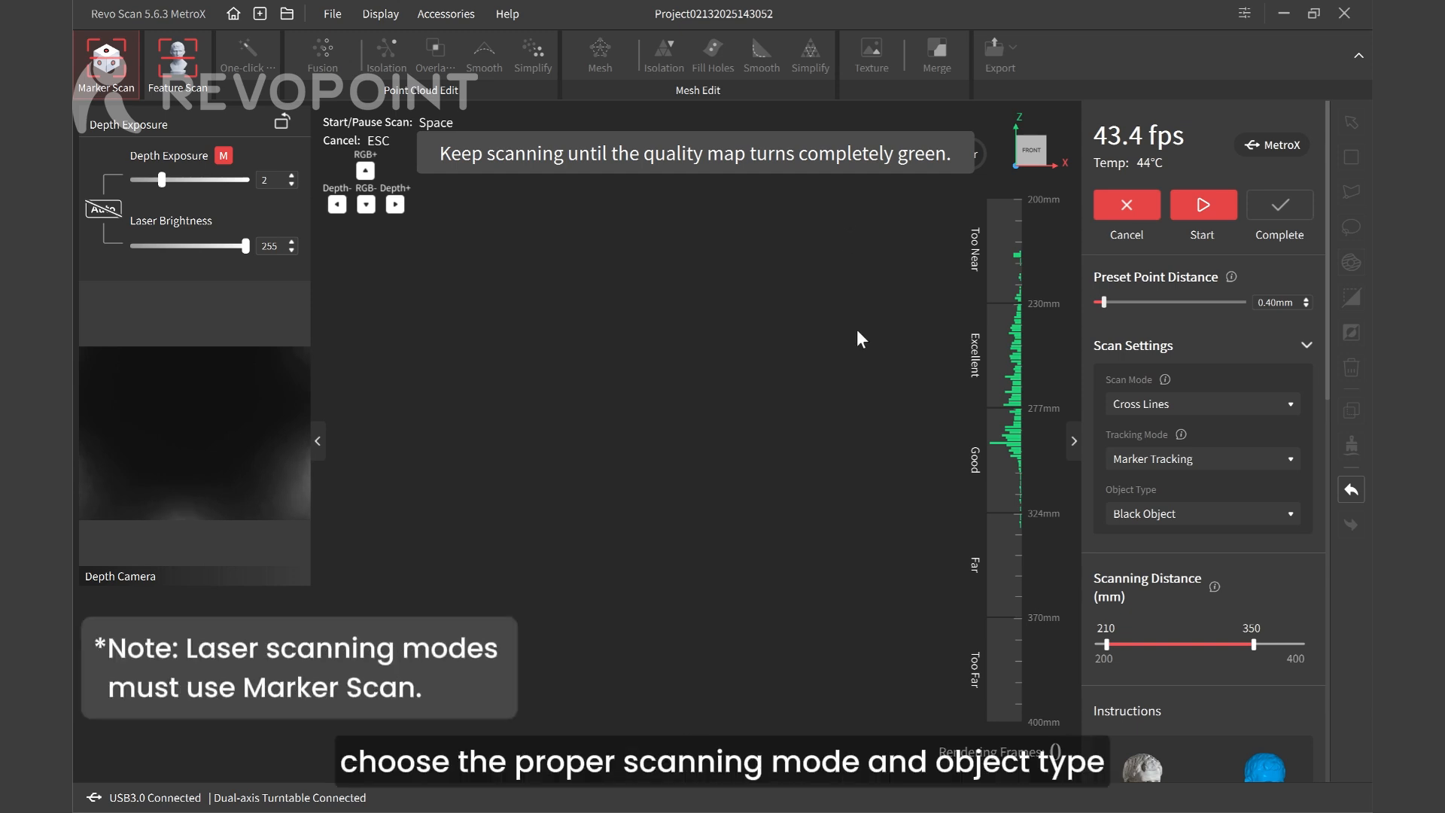
pyautogui.click(1201, 403)
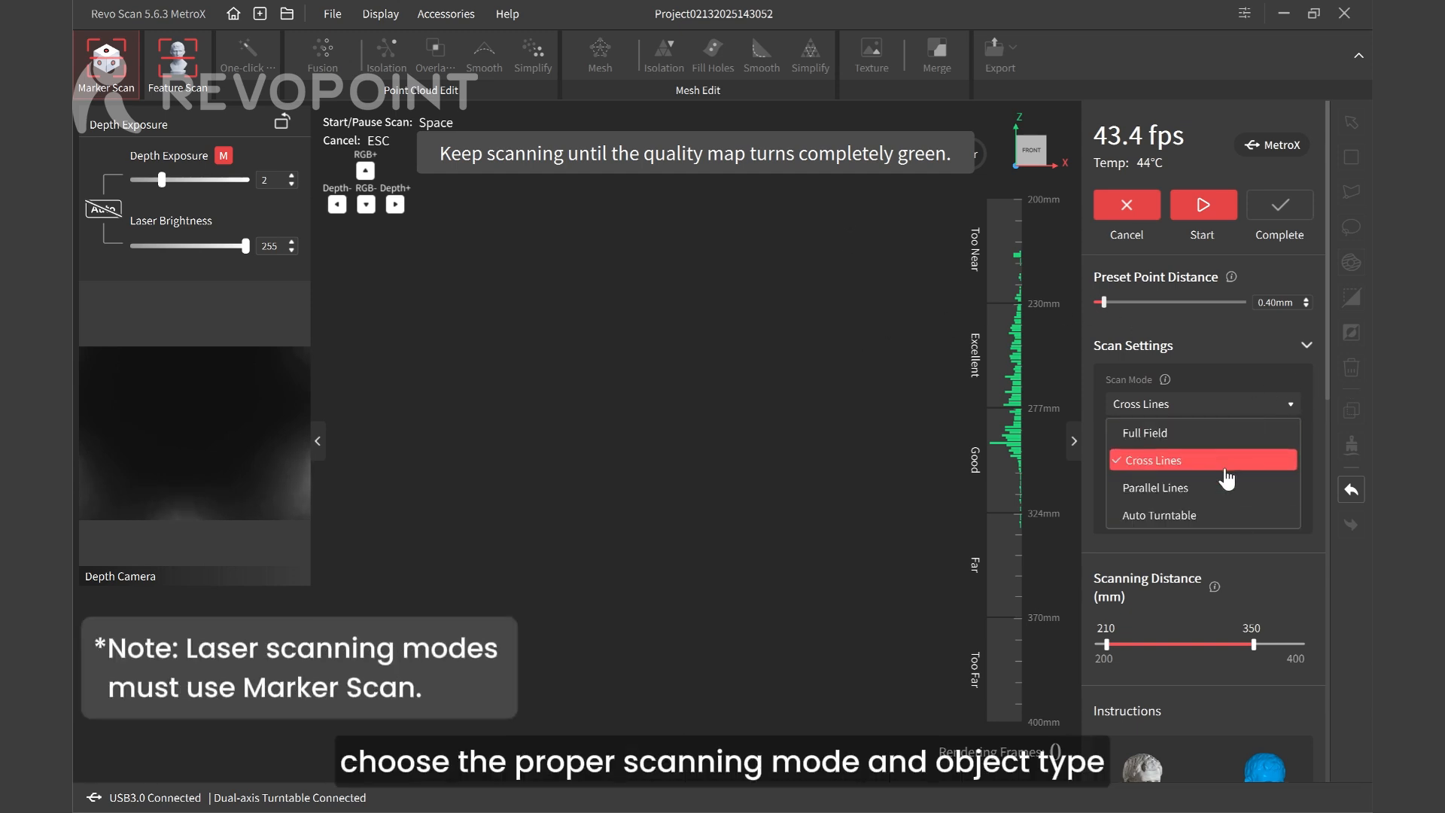